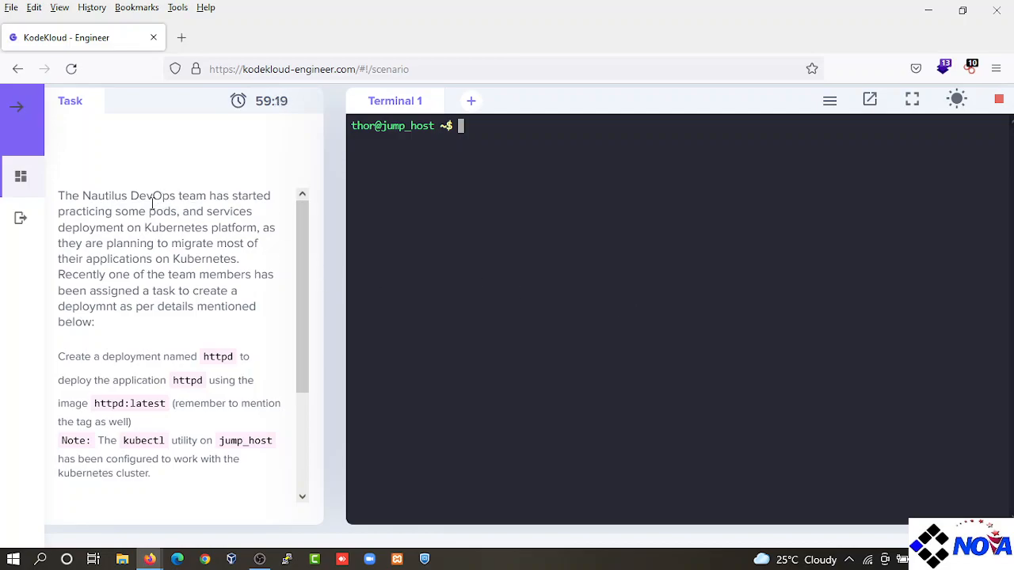
mouse_move(153, 178)
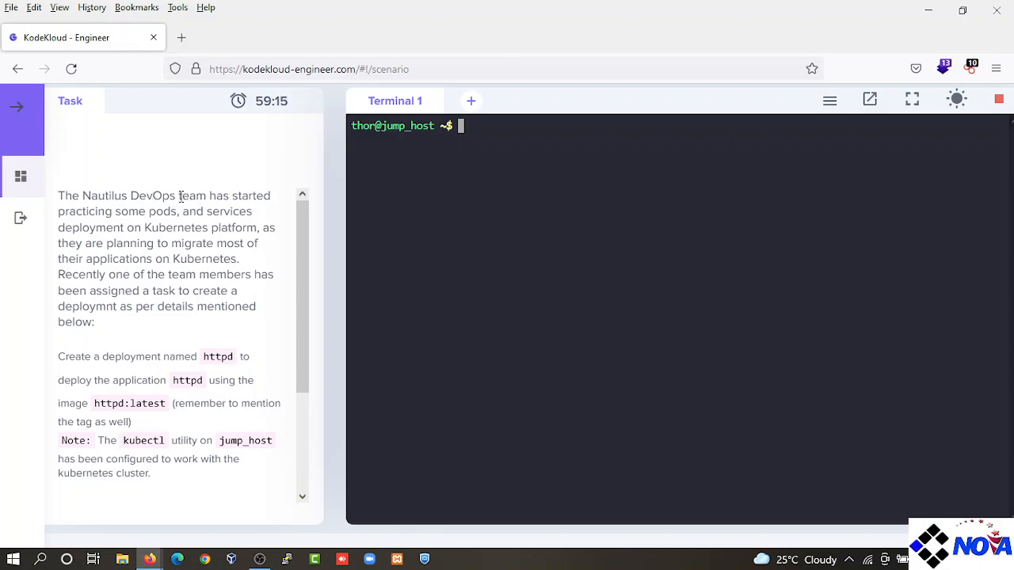
mouse_move(149, 199)
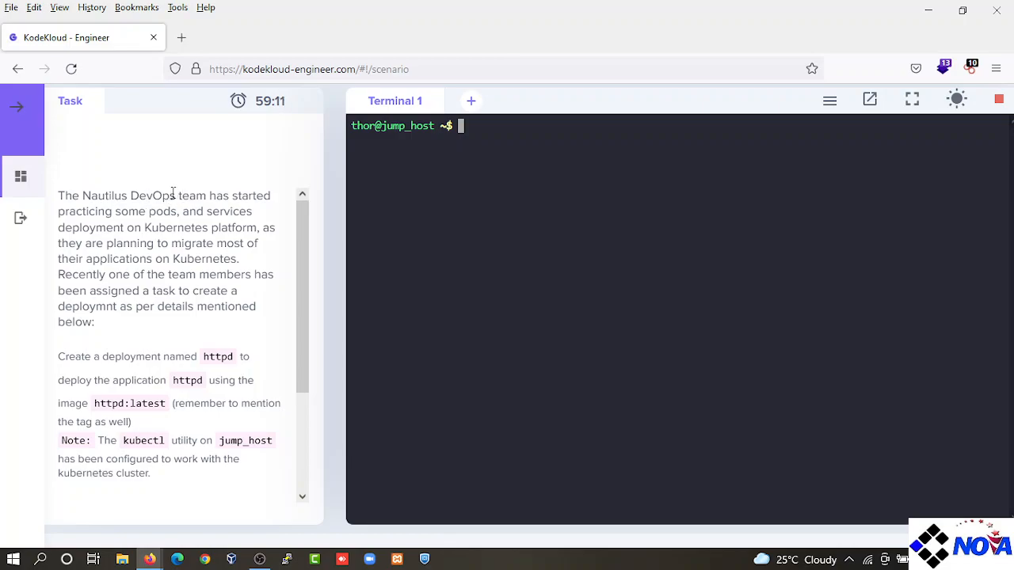
mouse_move(148, 211)
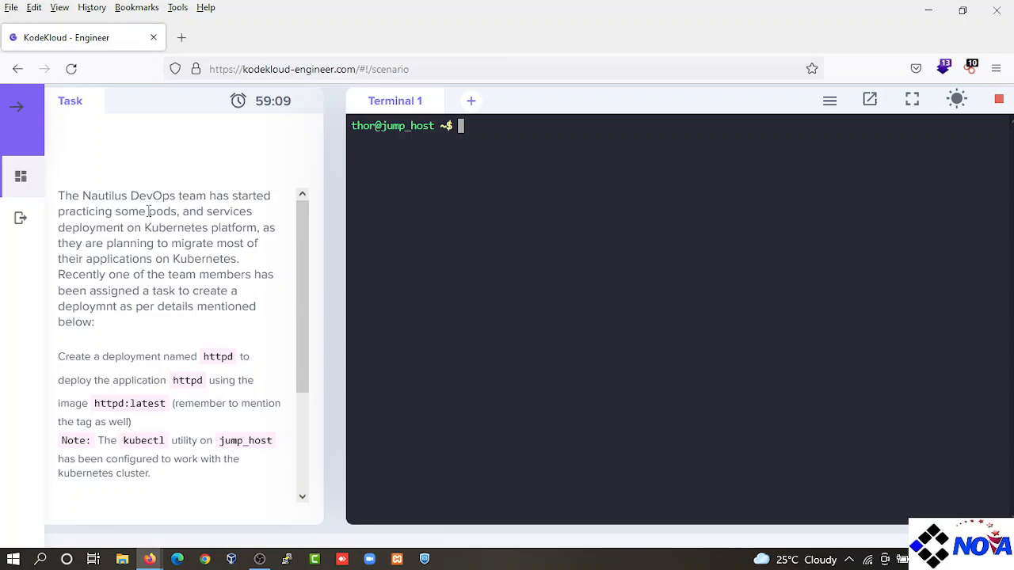
Review the task description, noting the required deployment name httpd and image httpd
double_click(162, 210)
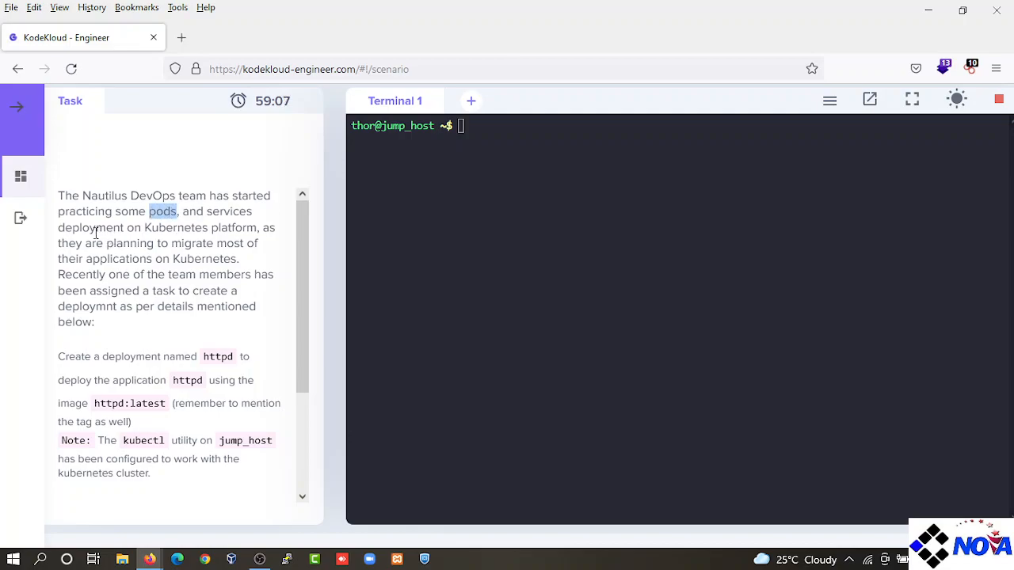
mouse_move(204, 228)
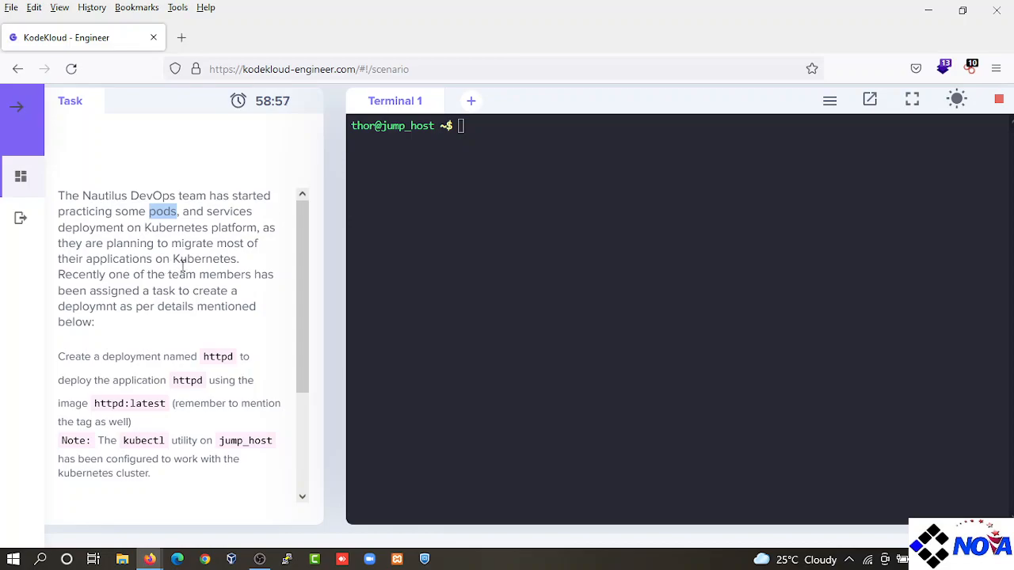
scroll(down, 3)
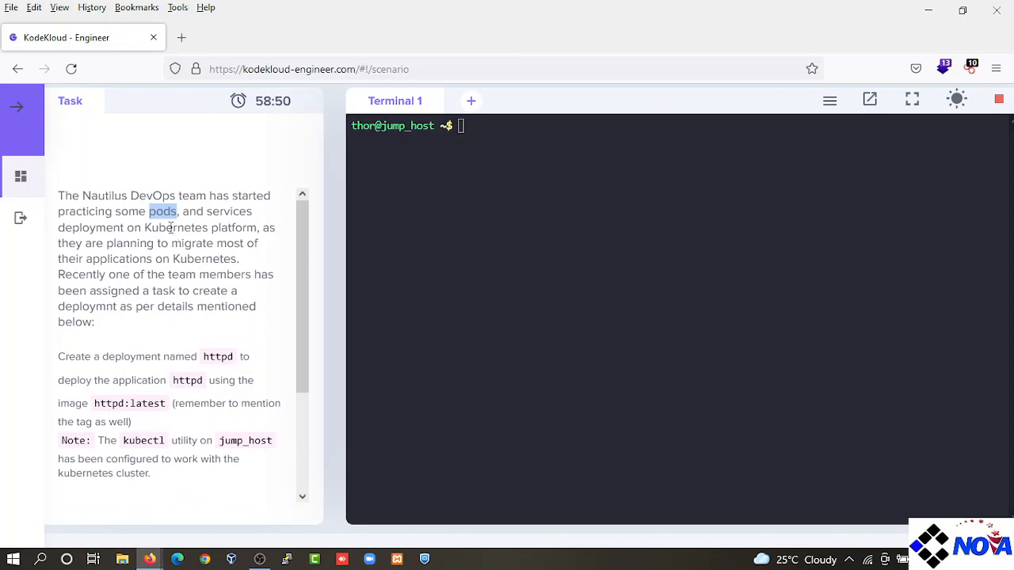
double_click(217, 356)
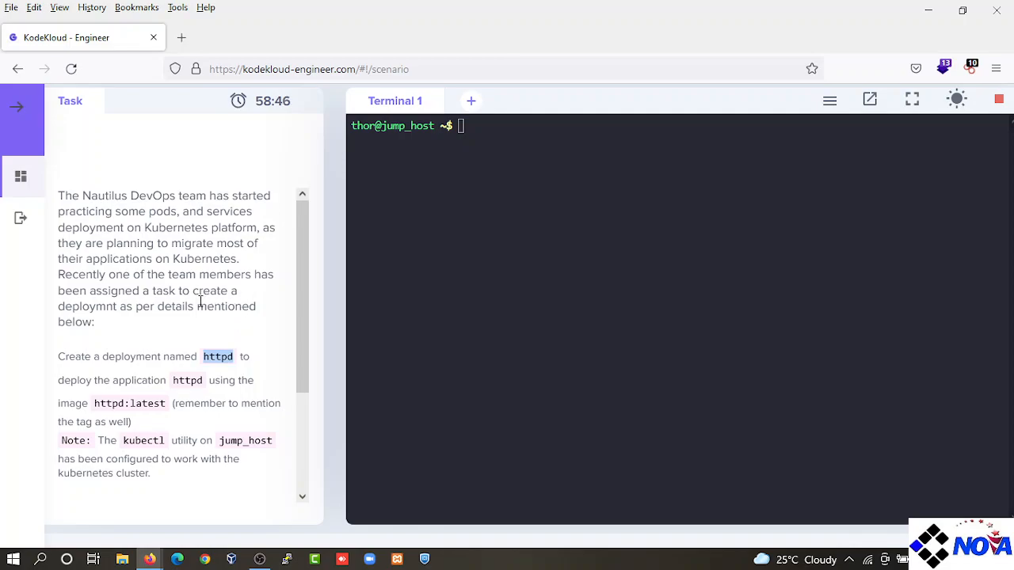
double_click(187, 380)
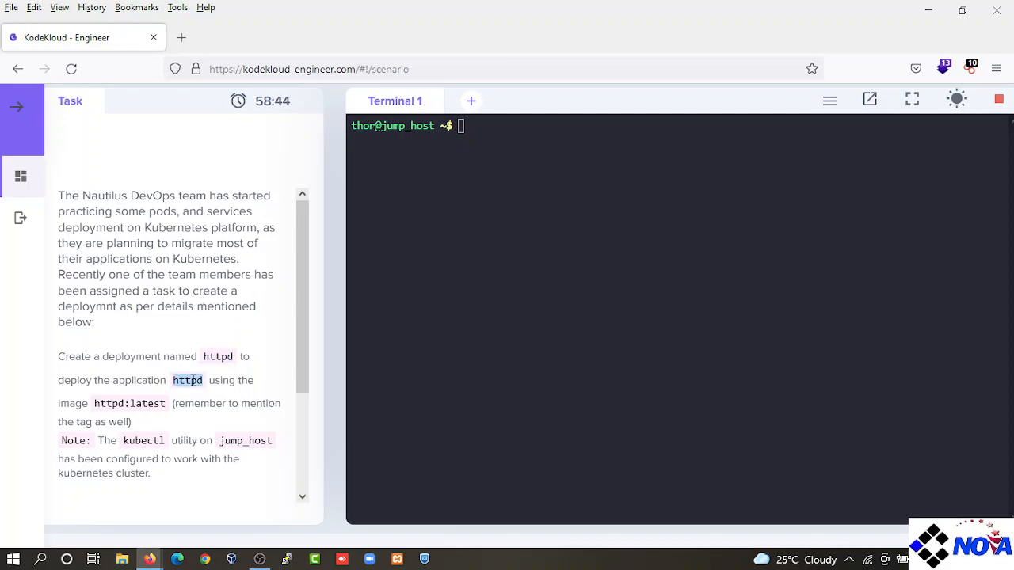
scroll(down, 3)
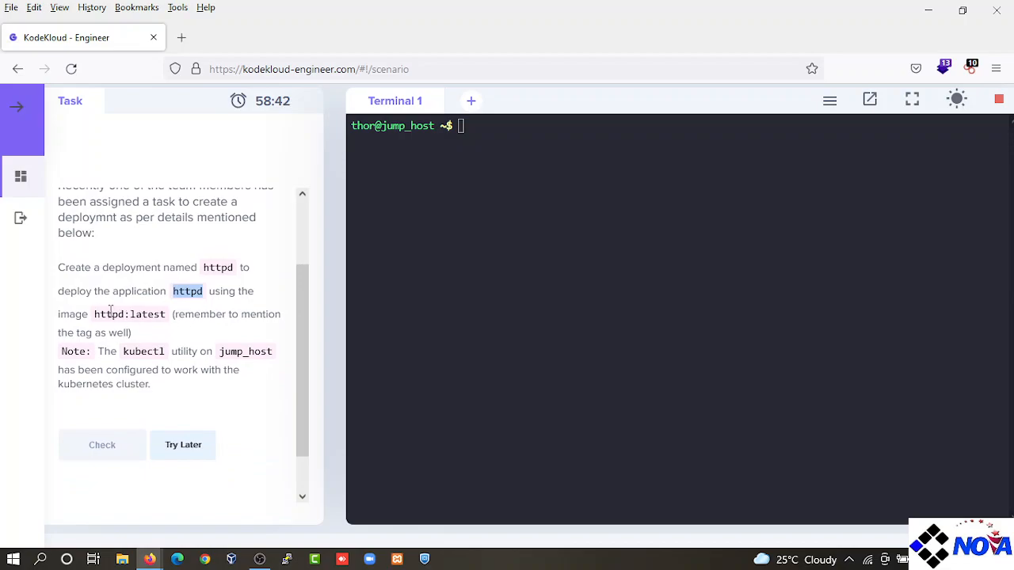
mouse_move(214, 318)
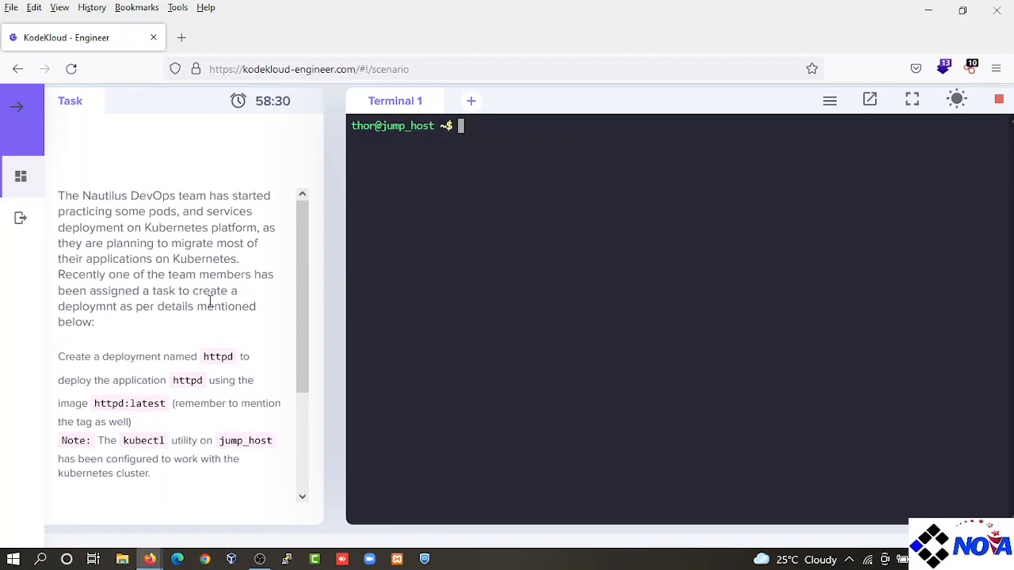
mouse_move(436, 232)
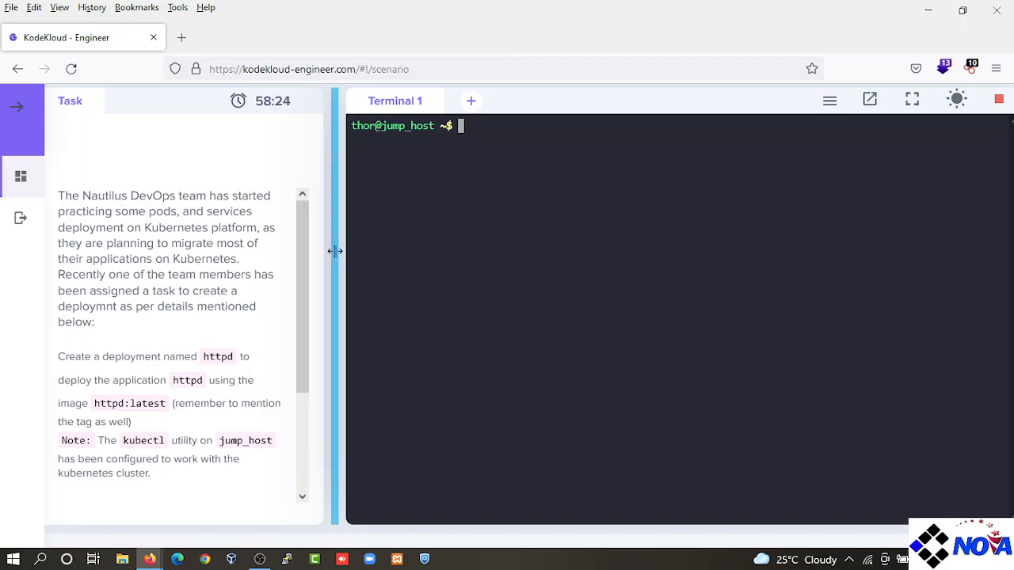
mouse_move(513, 181)
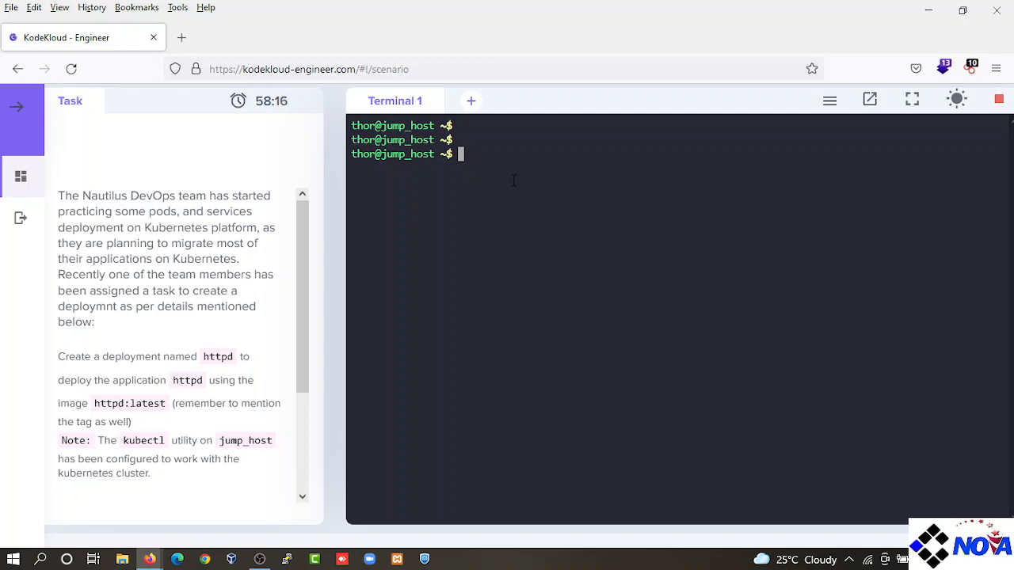
Run kubectl get deploy, get namespace and get pods, confirming no deployments or pods exist
text(kubectl get deploy)
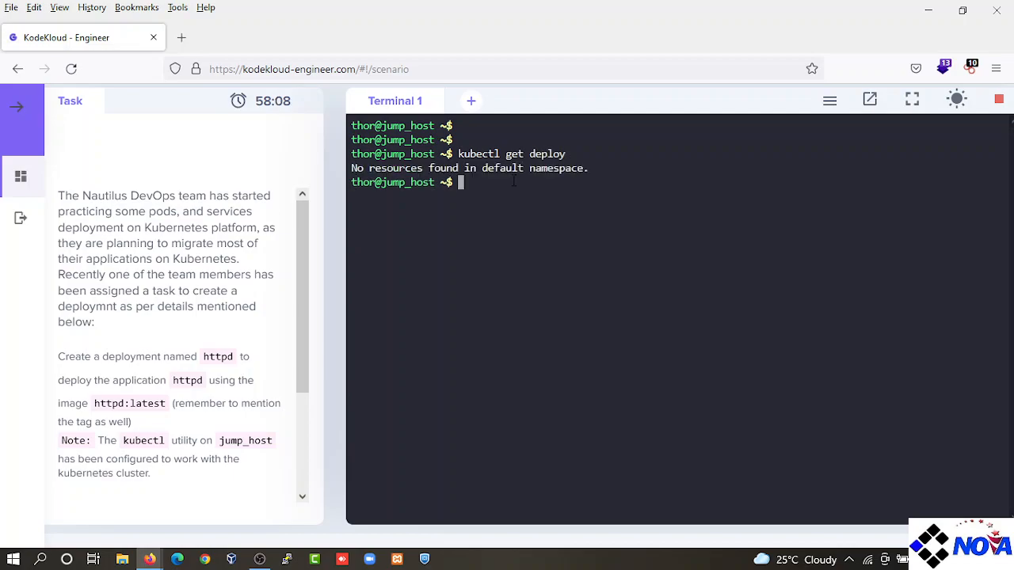
text(kubectl get deplo)
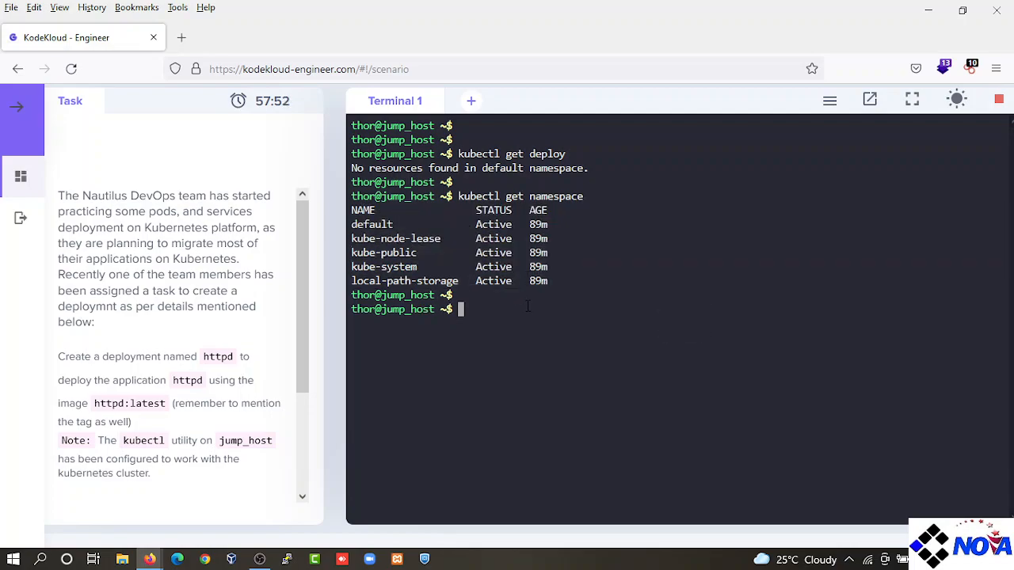
text(kubectl get nam)
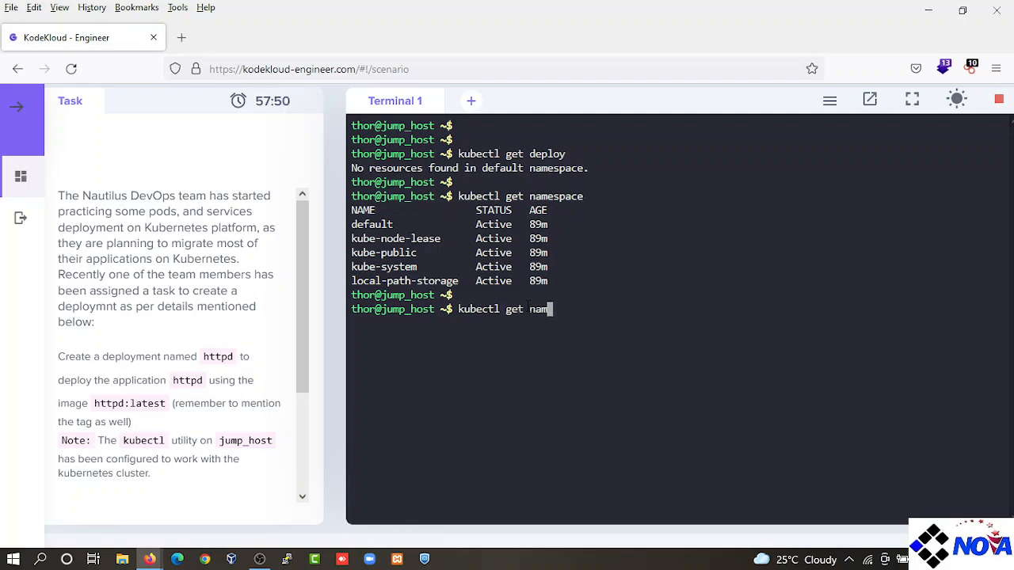
key(BackSpace)
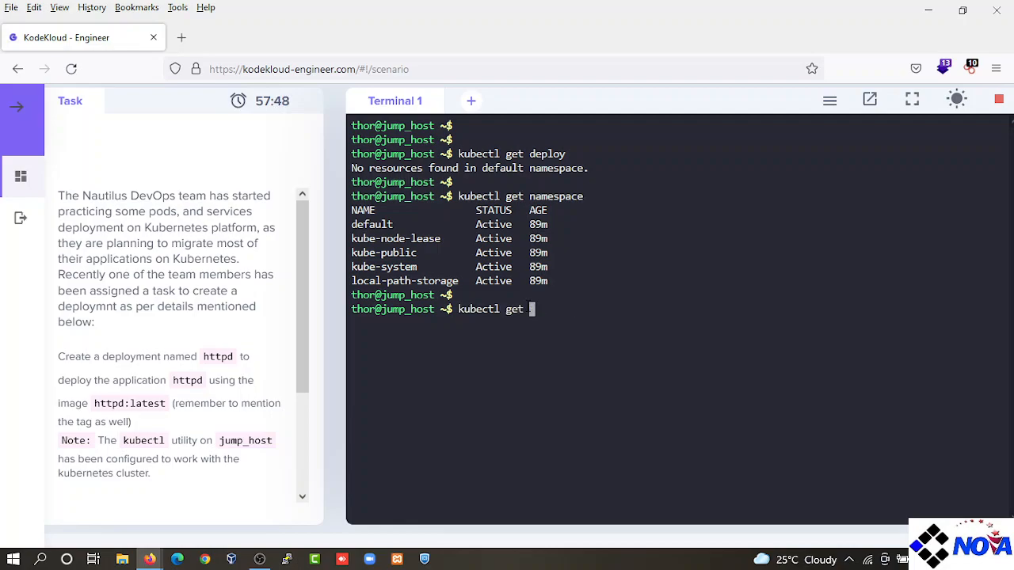
text(pos)
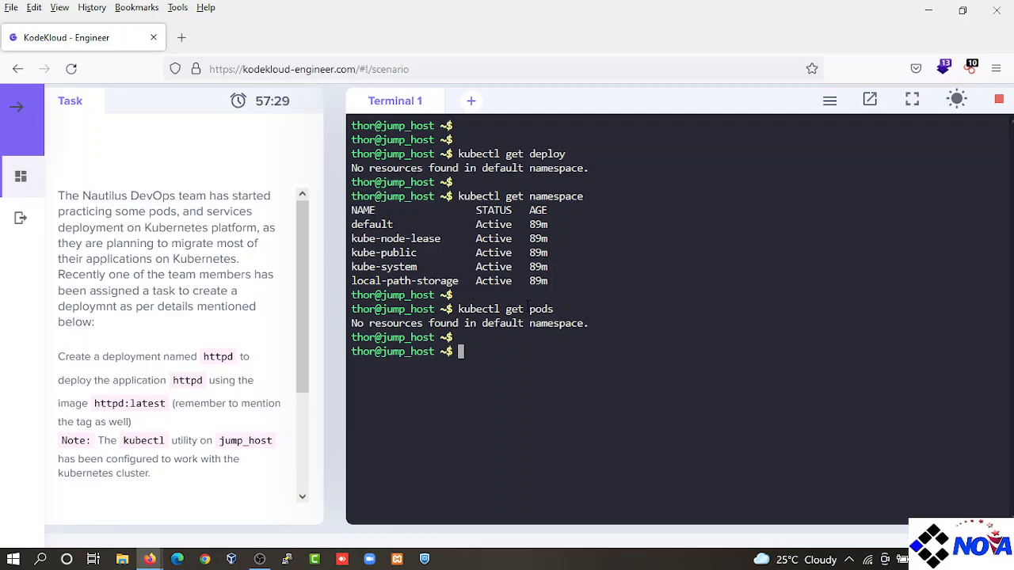
Run kubectl create deploy httpd --image httpd:latest, then list pods showing it at 0/1 ready
text(kubectl)
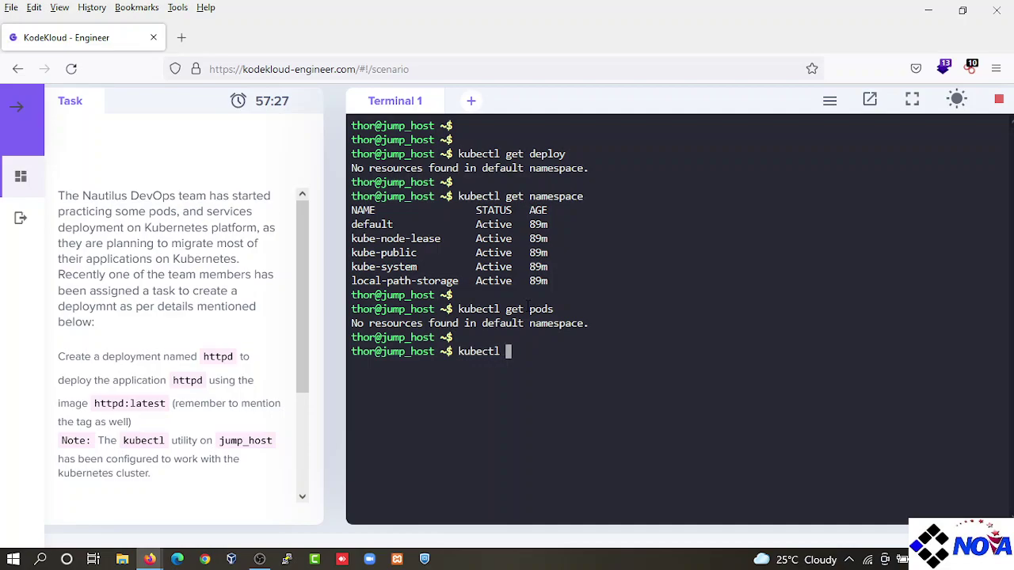
text(cres)
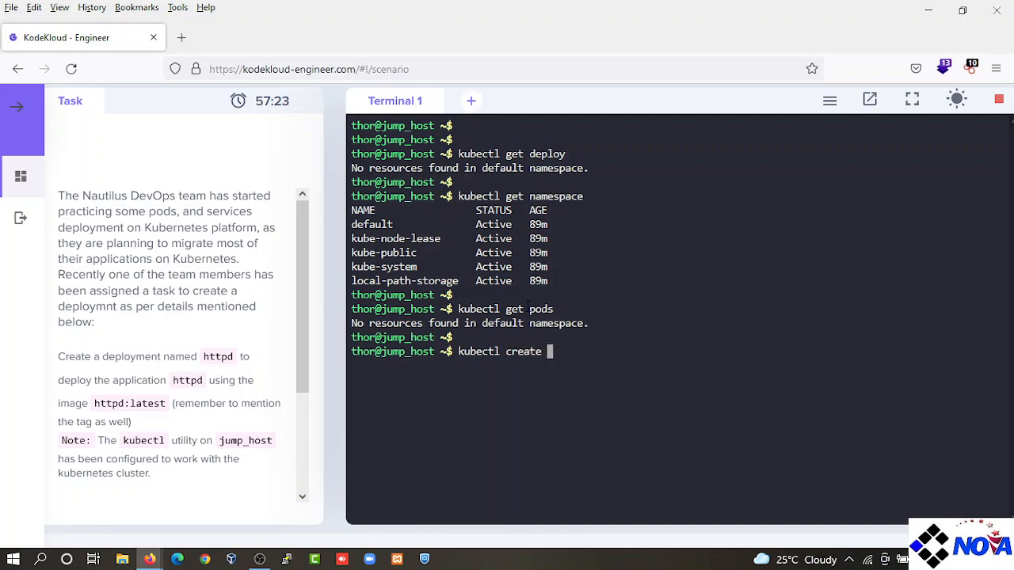
text(deplo)
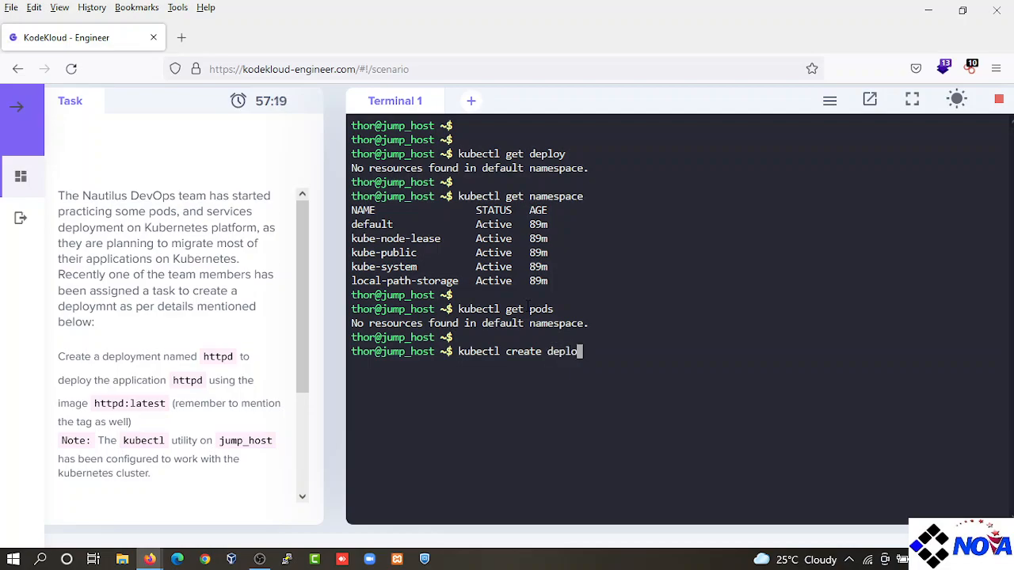
text(y)
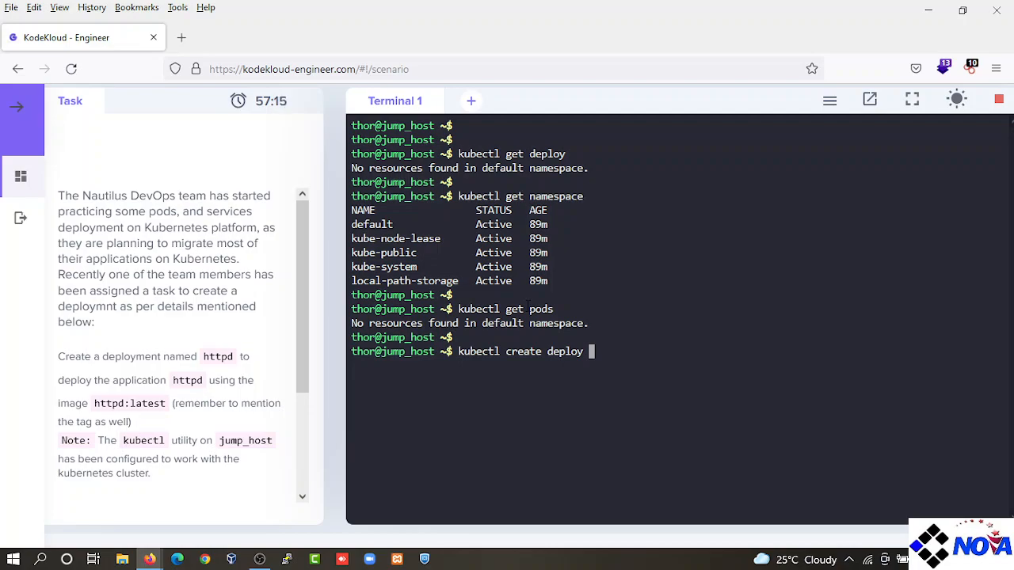
text(httpd)
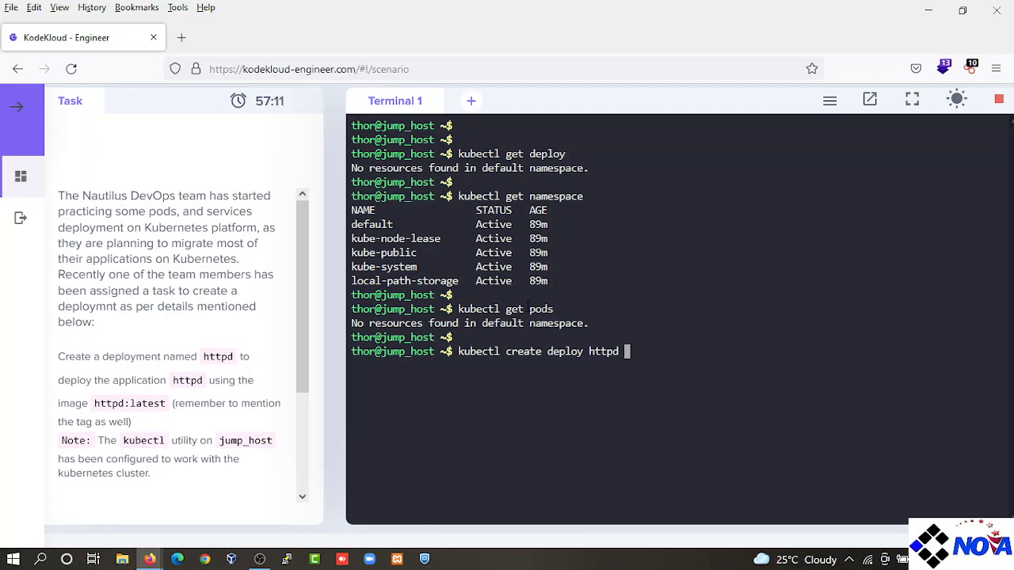
text(--)
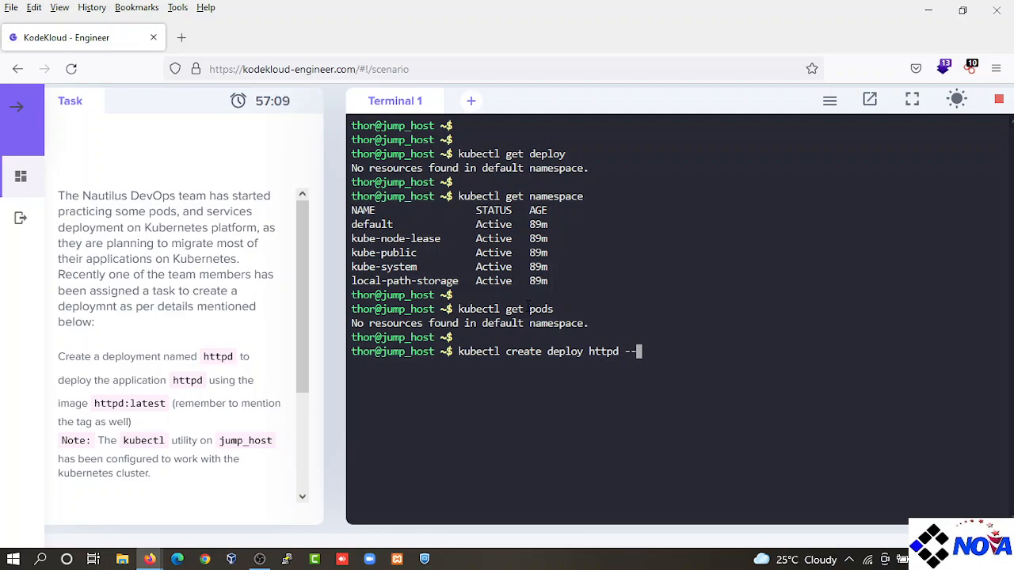
text(image)
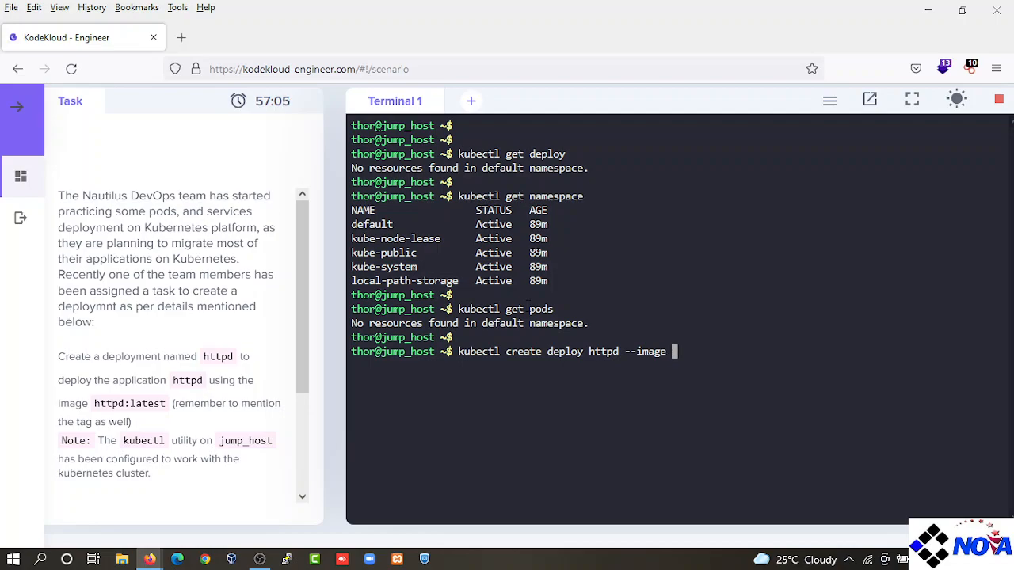
text(httpd:)
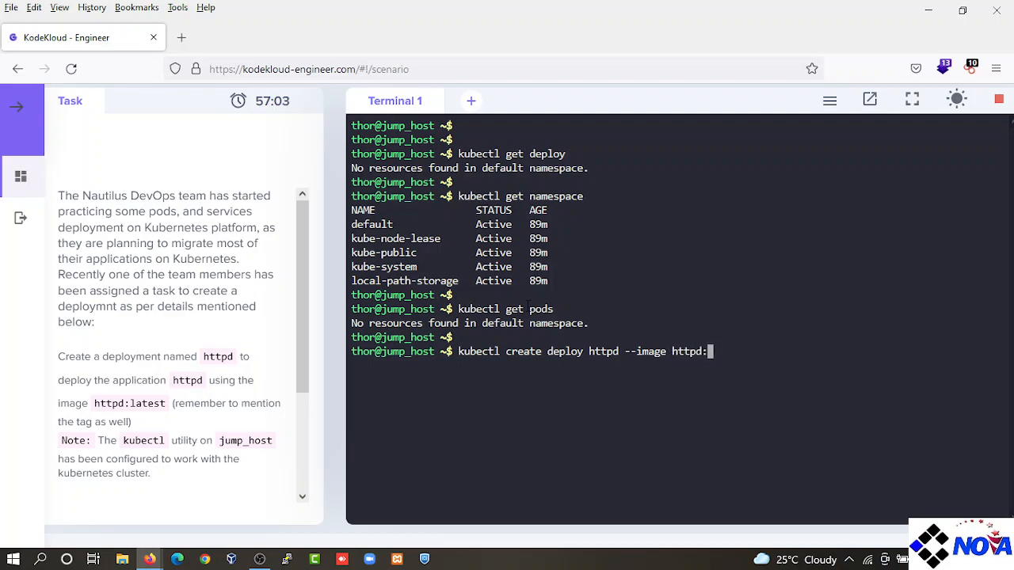
text(latest)
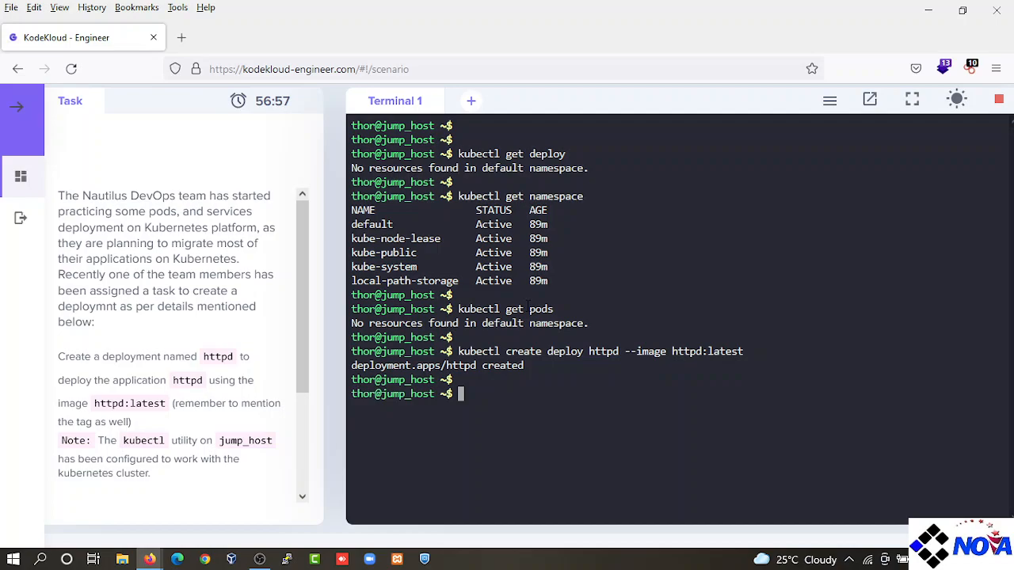
text(kubectl get pods)
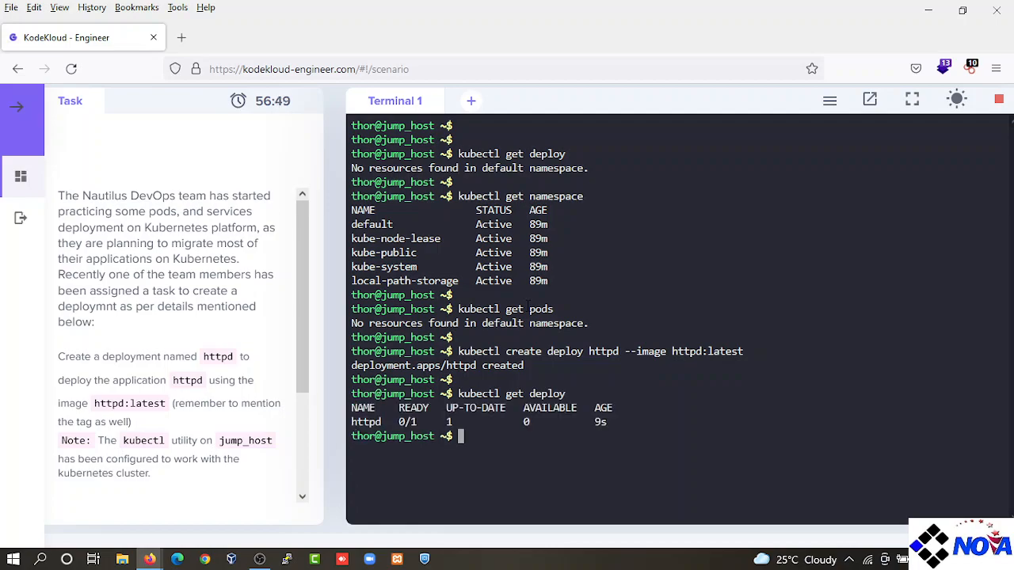
Run kubectl get deploy and kubectl get pods, confirming the httpd pod Running at 1/1
text(kubectl get deploy)
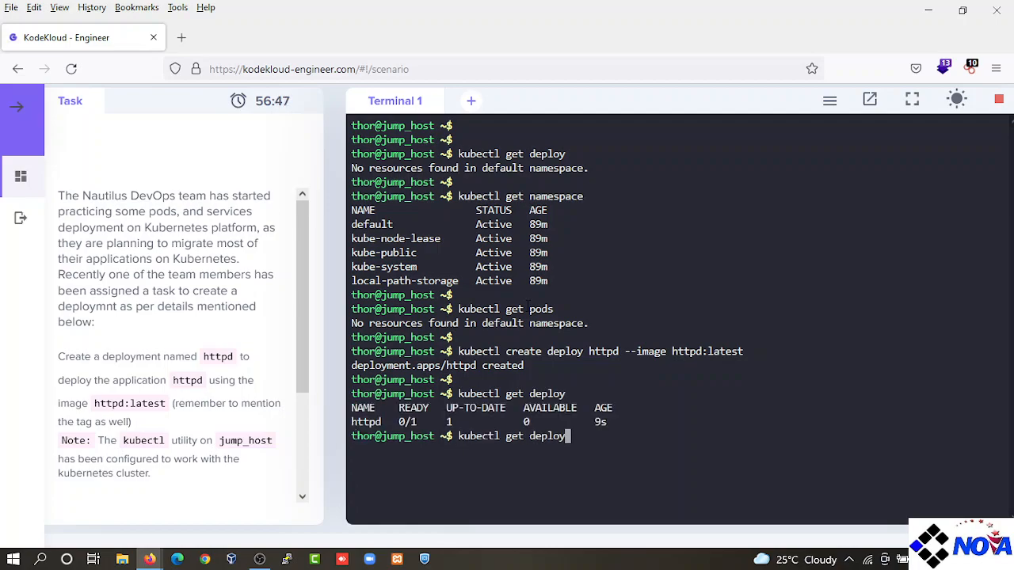
key(BackSpace)
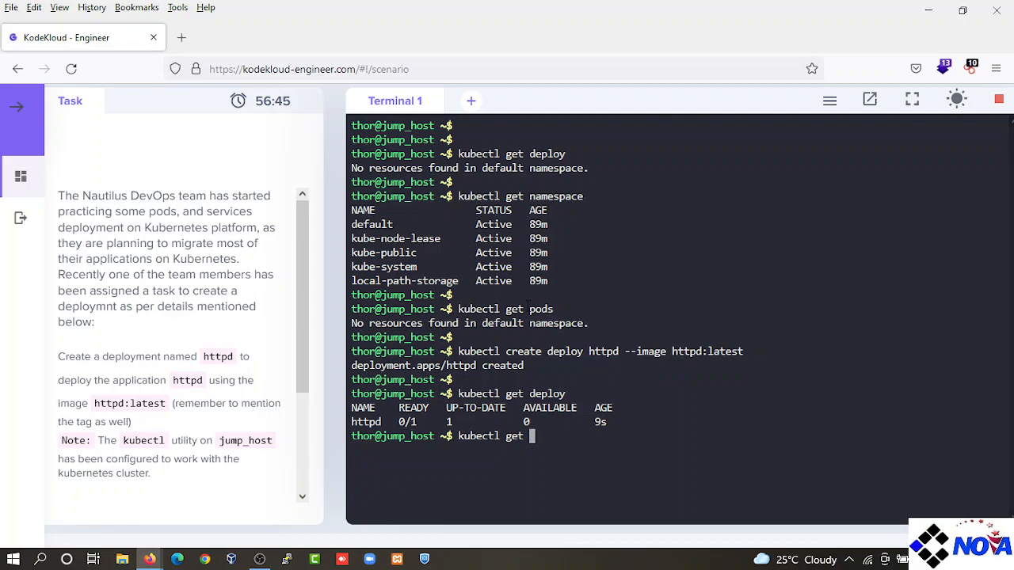
text(pods)
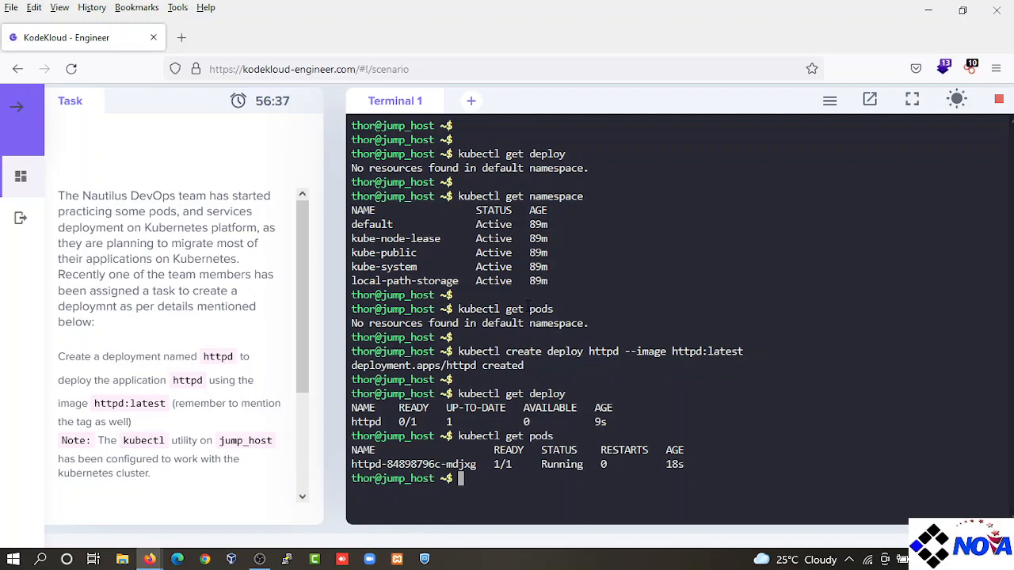
text(kubectl get po)
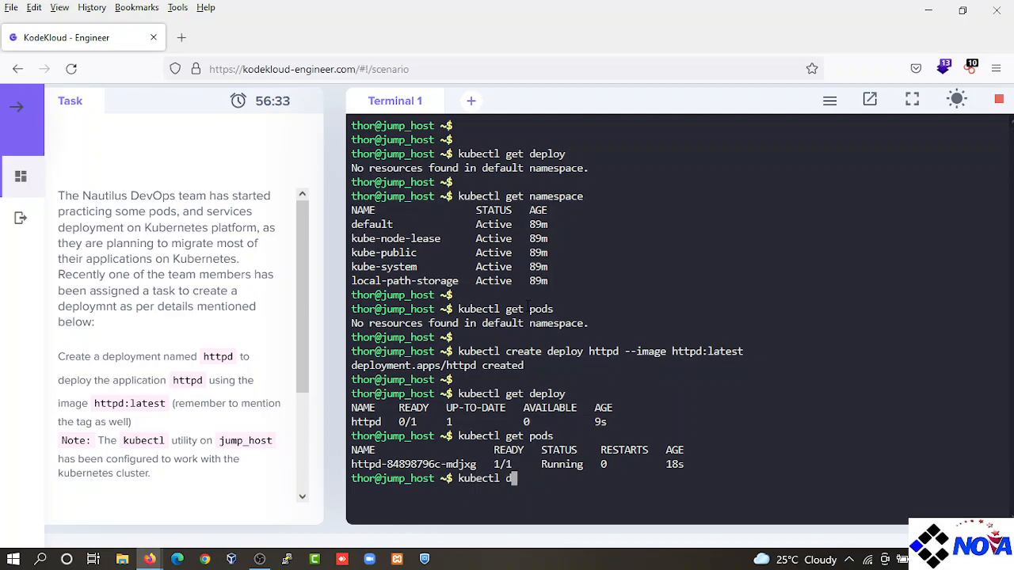
text(escrip)
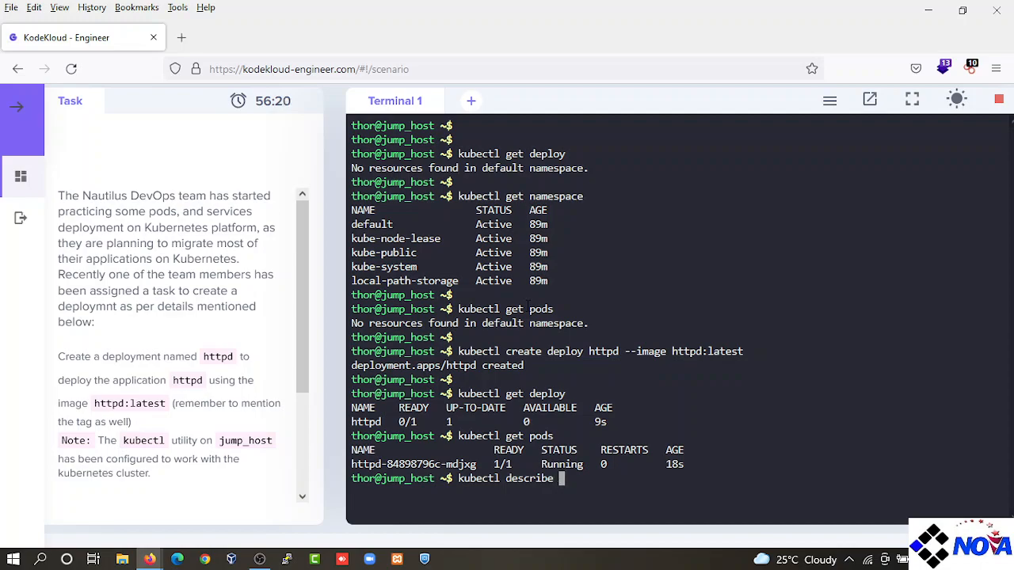
Run kubectl describe pod httpd-84898796c-mdjxg and review namespace default, Running status and httpd:latest image
text(pod httpd-84898796c-mdjxg)
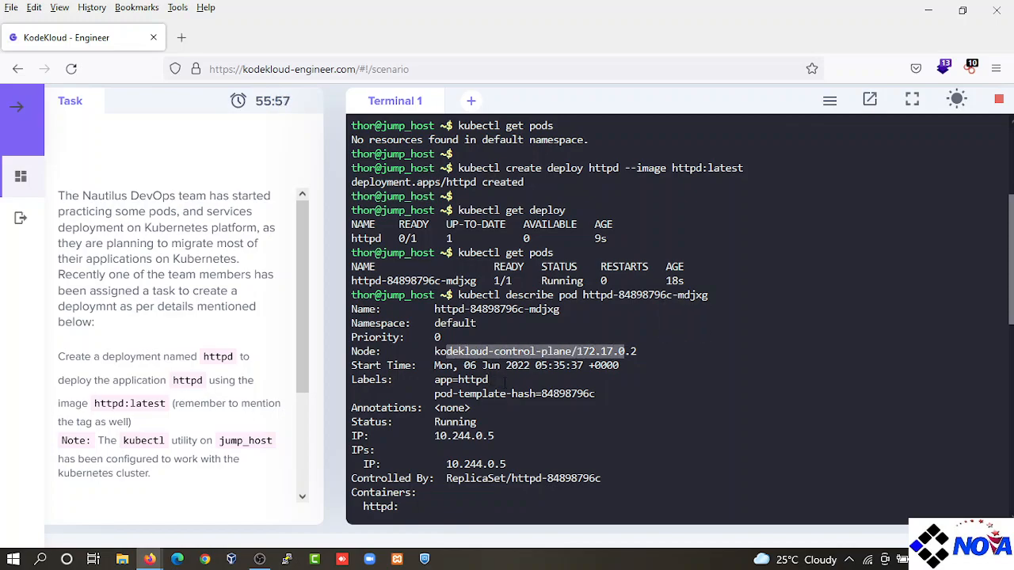
scroll(down, 3)
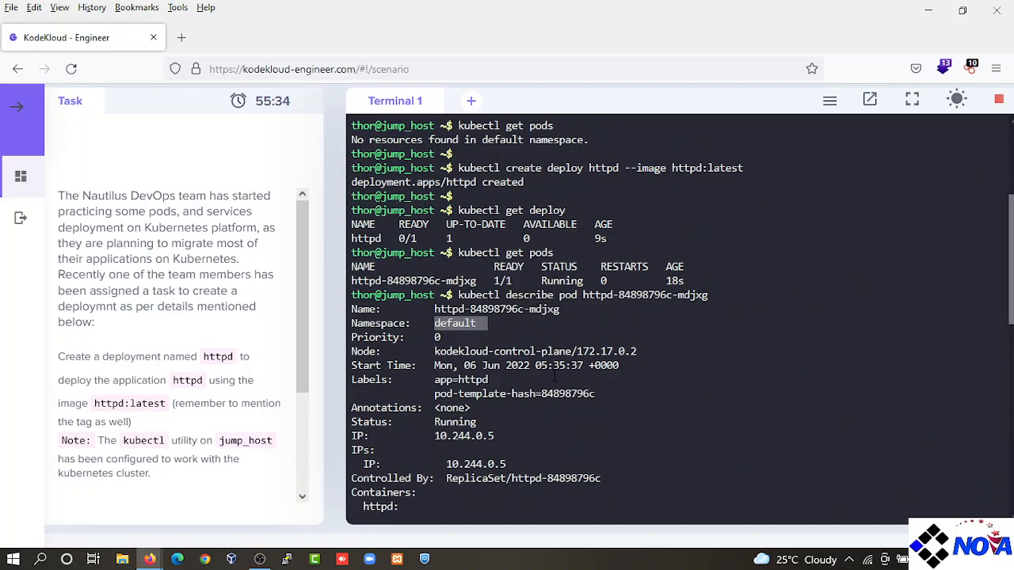
scroll(down, 3)
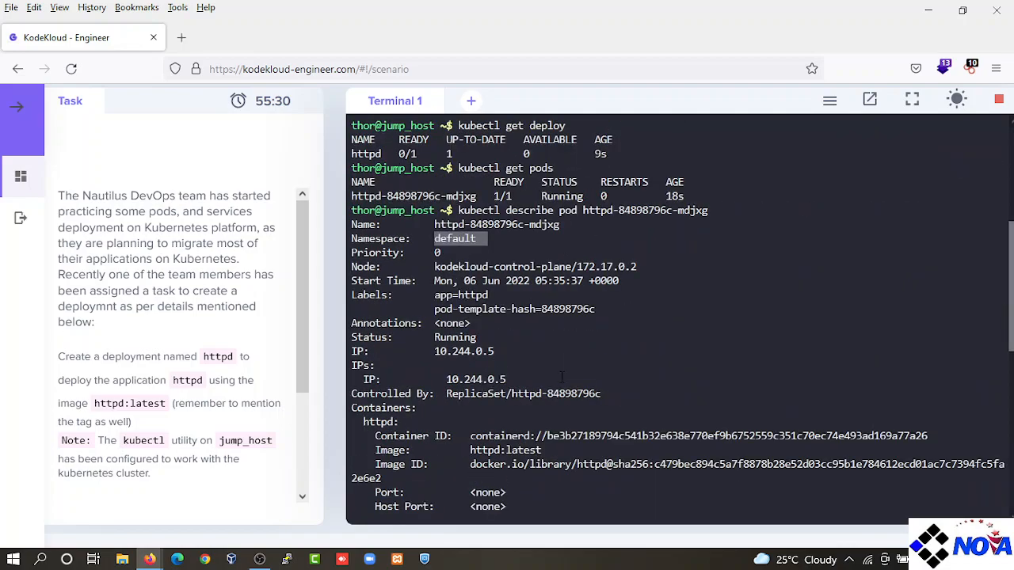
mouse_move(687, 345)
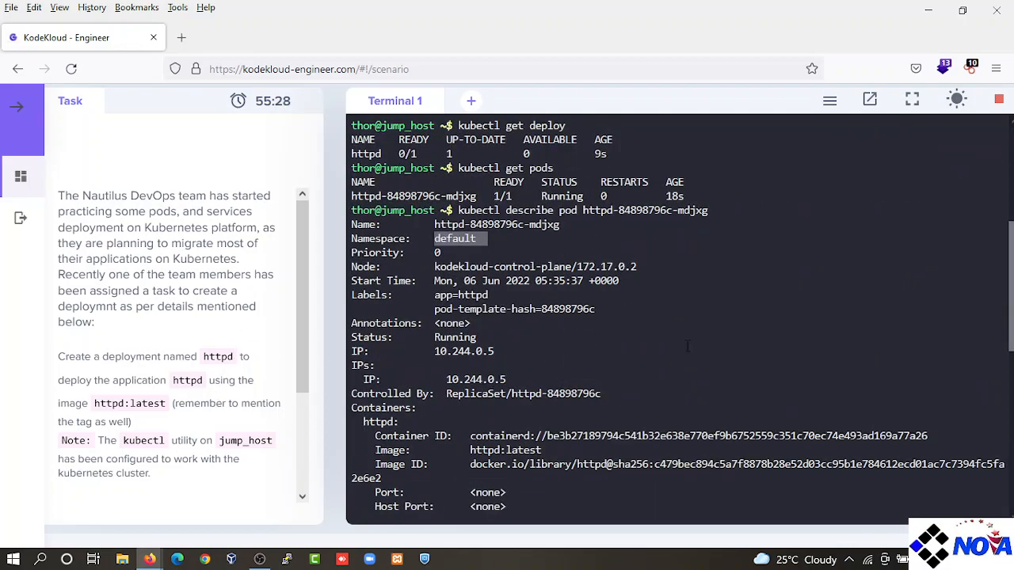
scroll(down, 3)
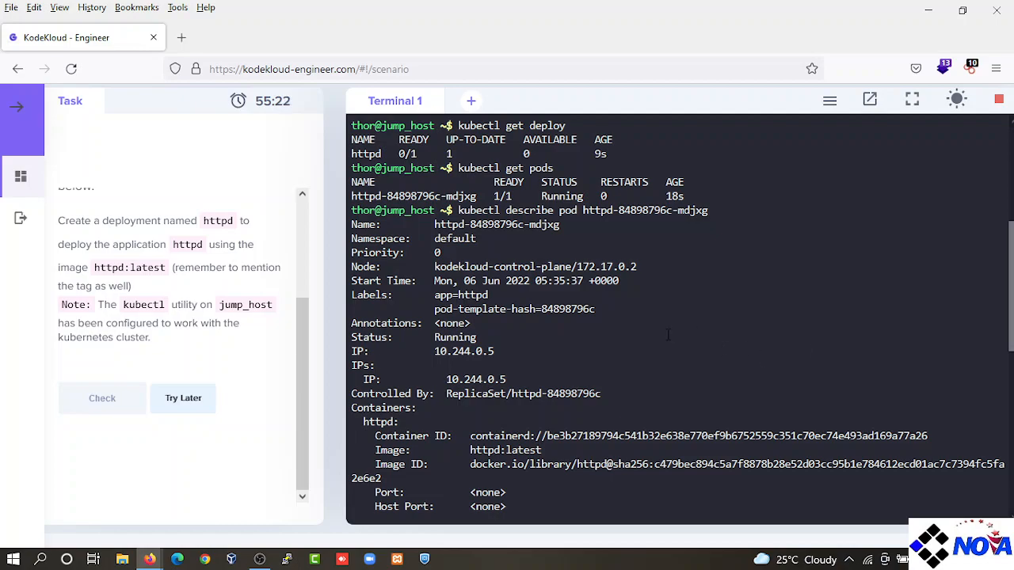
mouse_move(586, 320)
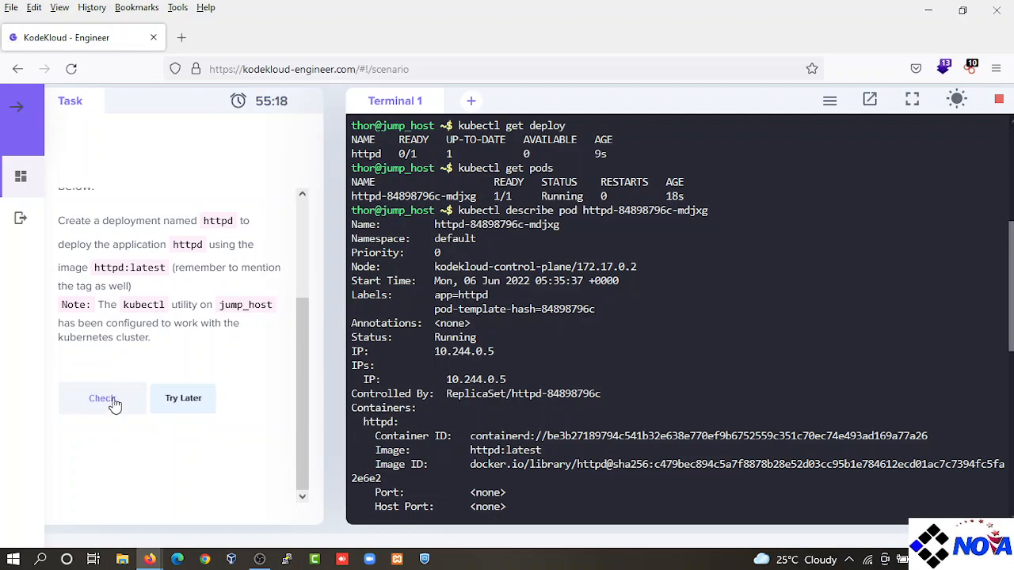
Check the task and receive the Congratulations / Complete result
click(101, 399)
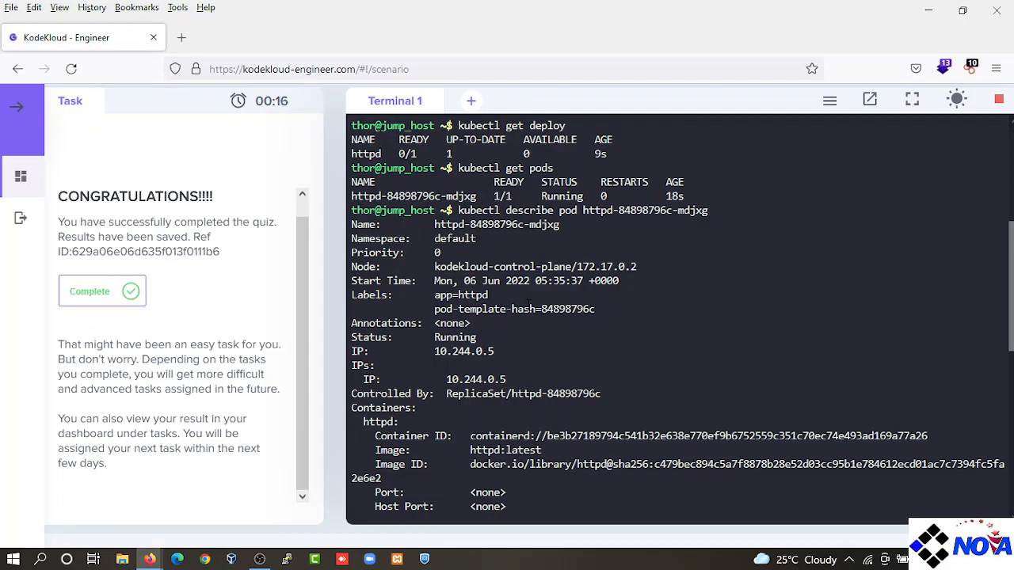
scroll(down, 3)
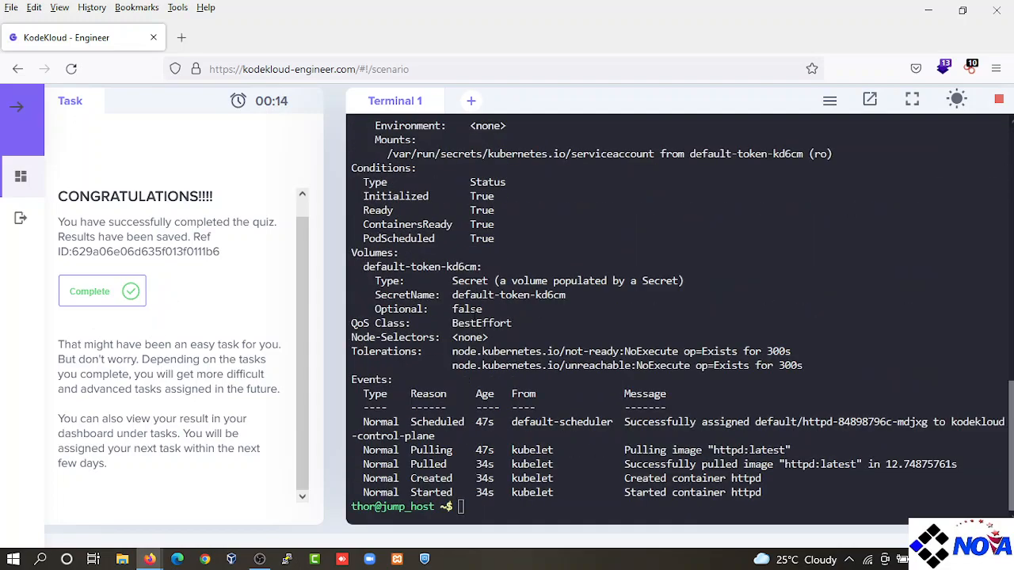